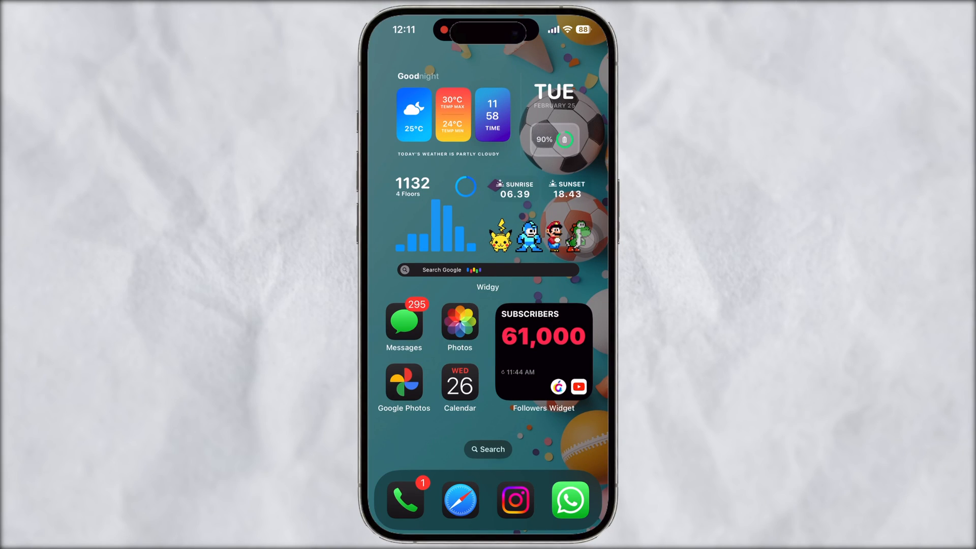
Swipe through the Home Screen pages to reach and open Telegram
scroll("left", 3)
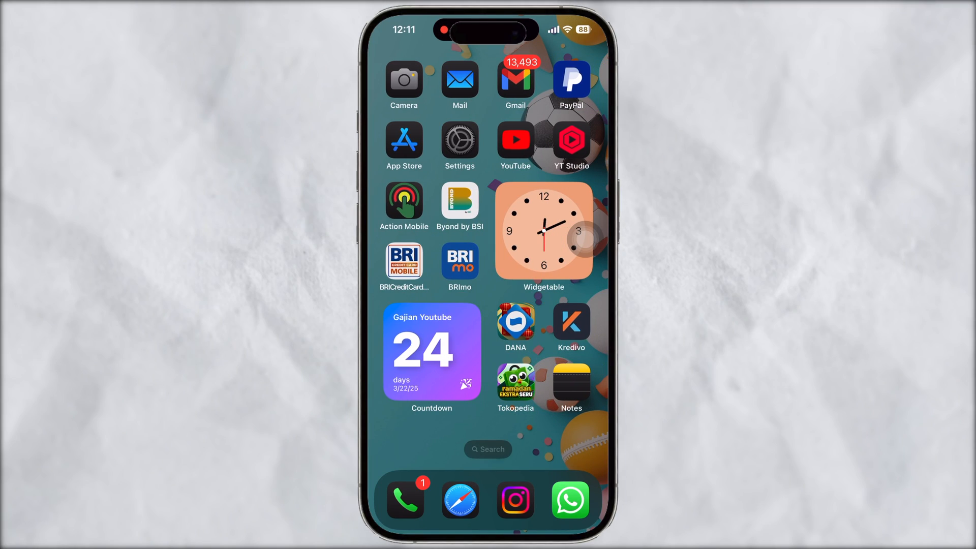
scroll("left", 3)
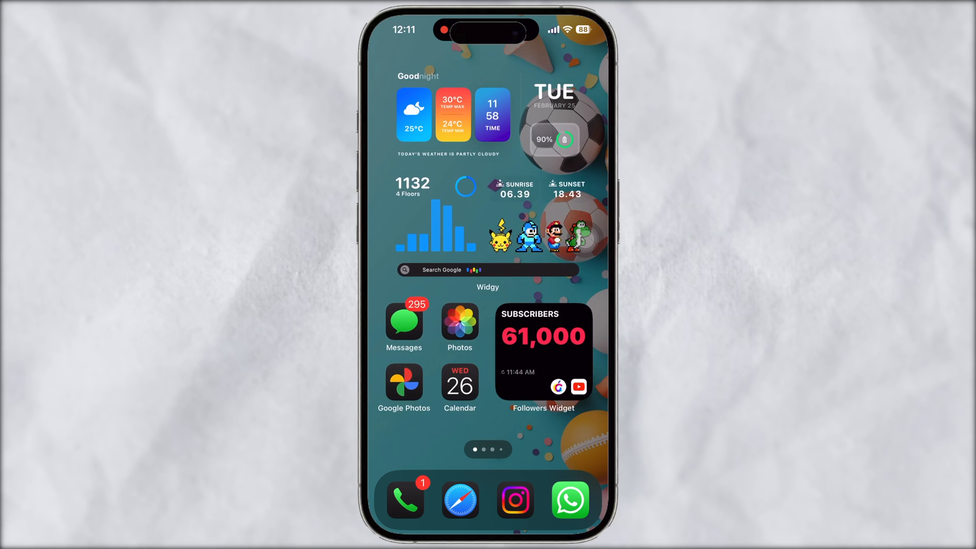
scroll("left", 3)
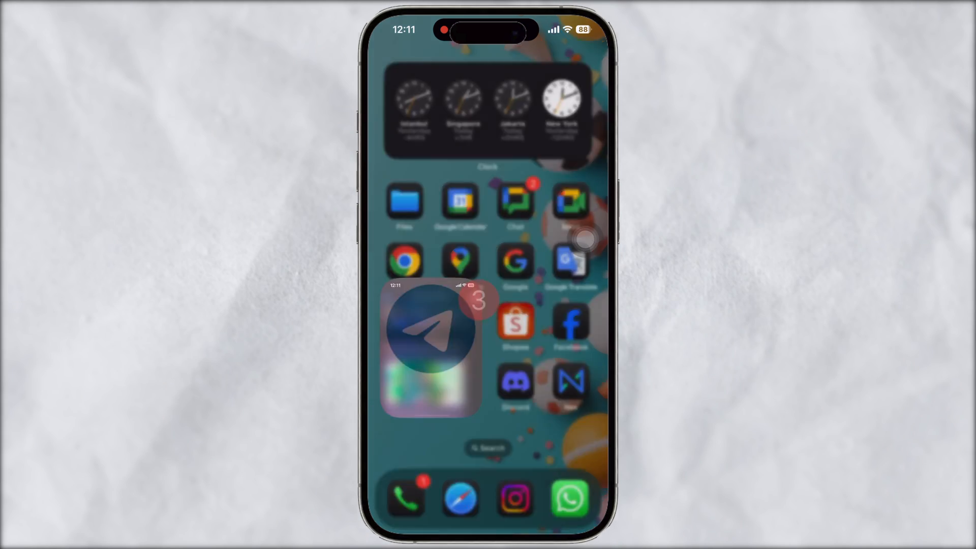
Open the AppleP12.com channel and the Kotak Mahindra Bank Ltd certificate's Install Link
left_click(430, 327)
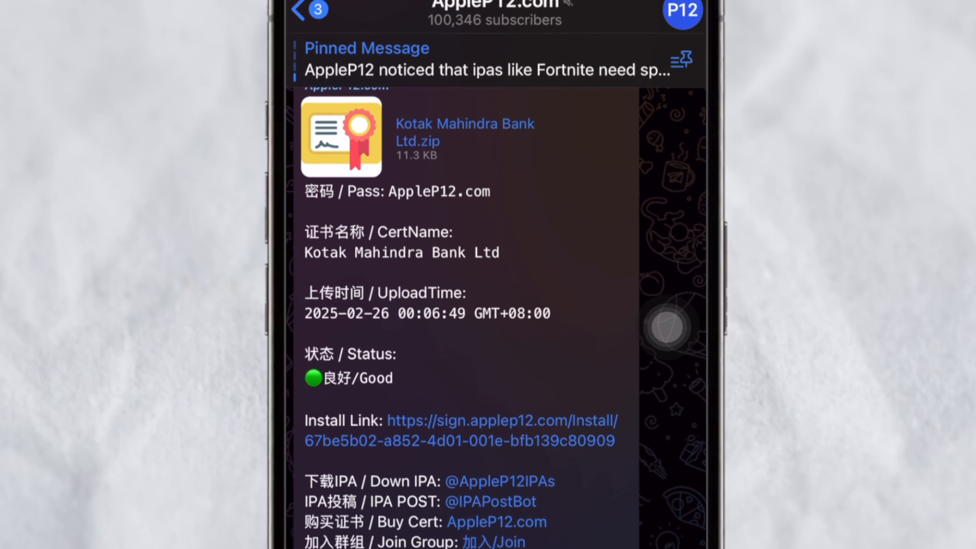
left_click(341, 137)
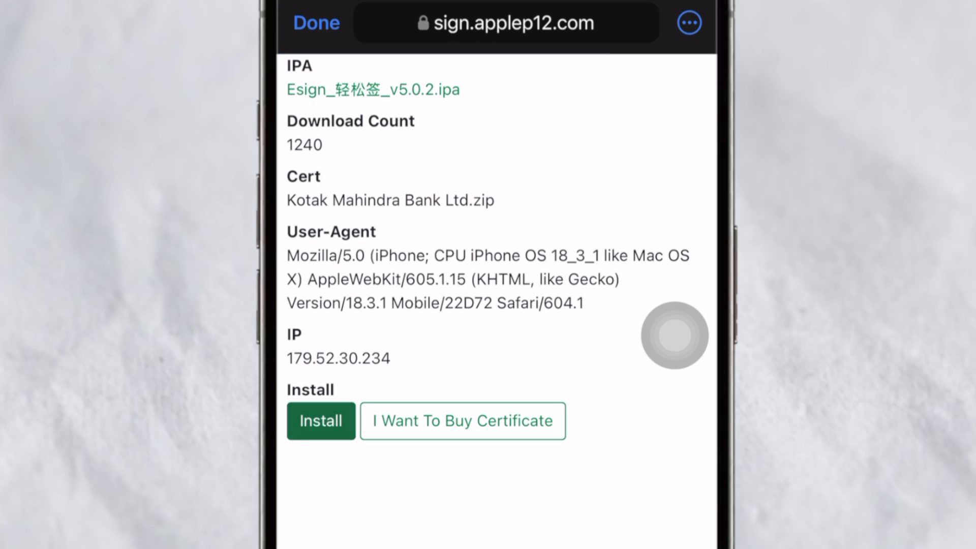
Install ESign from the Safari signing page and confirm the install prompt
left_click(320, 421)
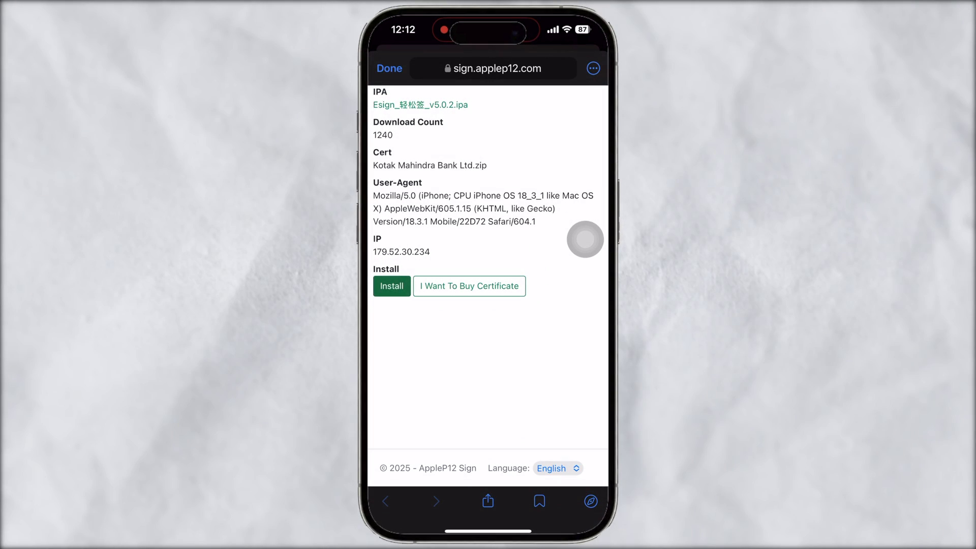
left_click(391, 286)
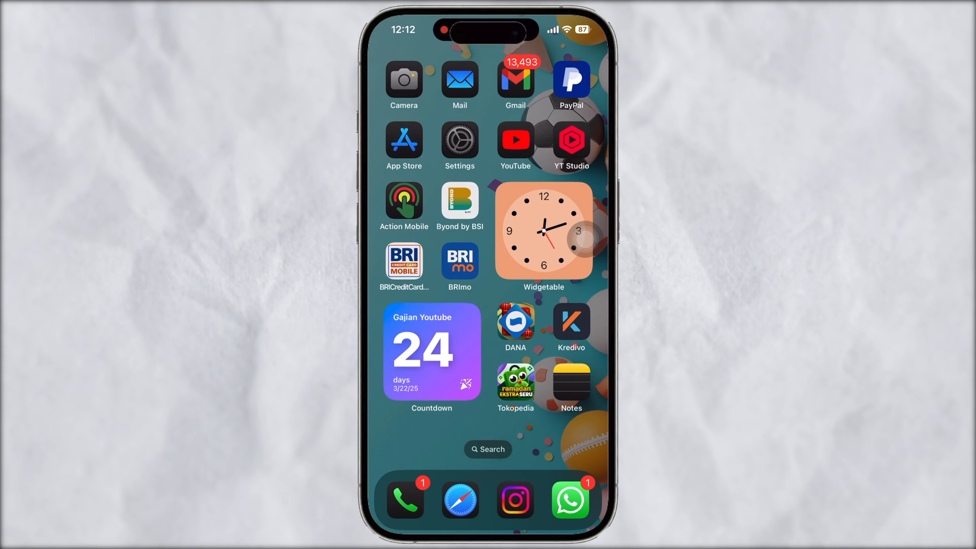
Trust Kotak Mahindra Bank Ltd in VPN & Device Management, then Allow & Restart
left_click(459, 139)
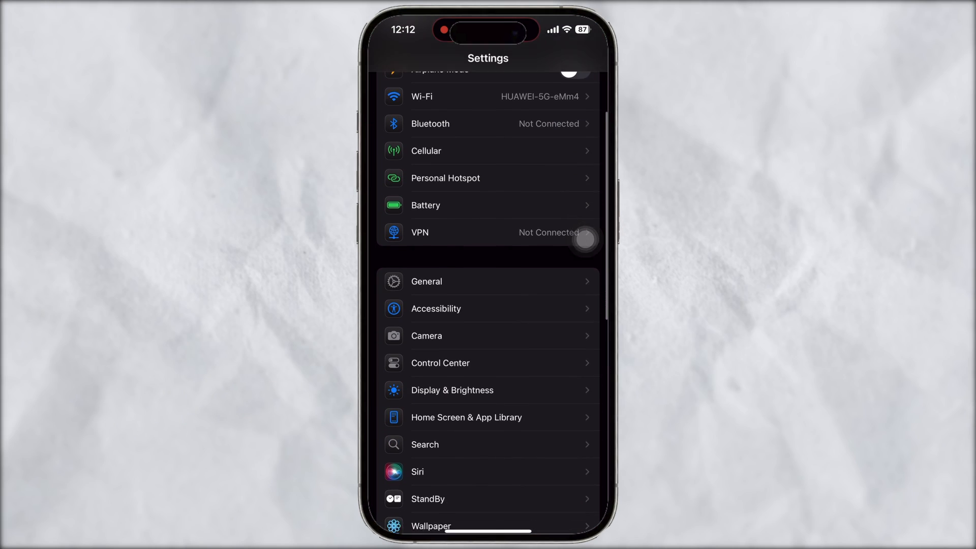
left_click(426, 281)
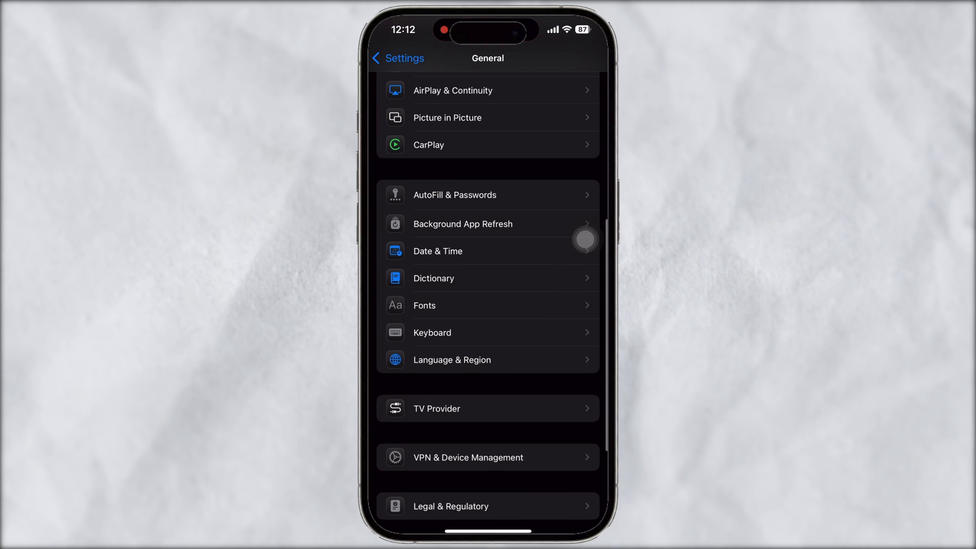
left_click(487, 457)
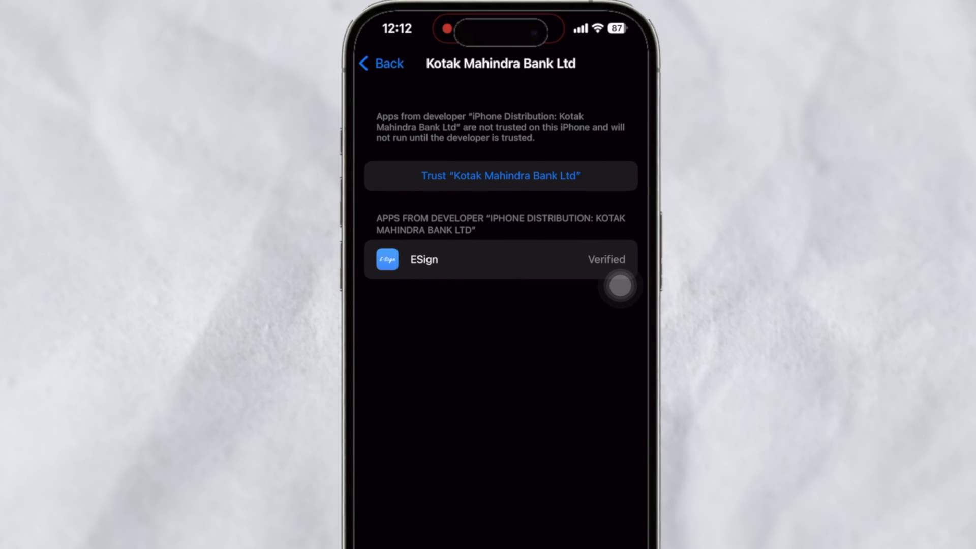
left_click(500, 175)
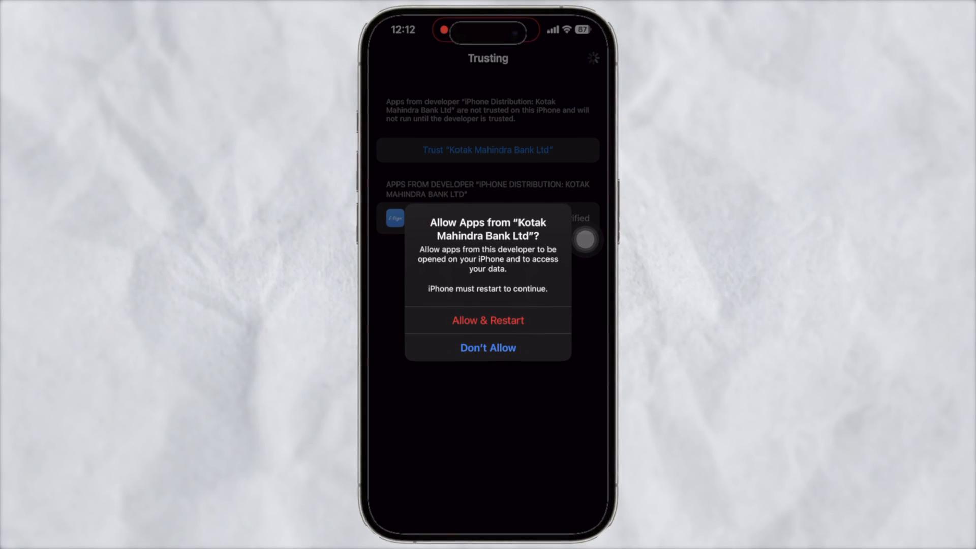
left_click(488, 320)
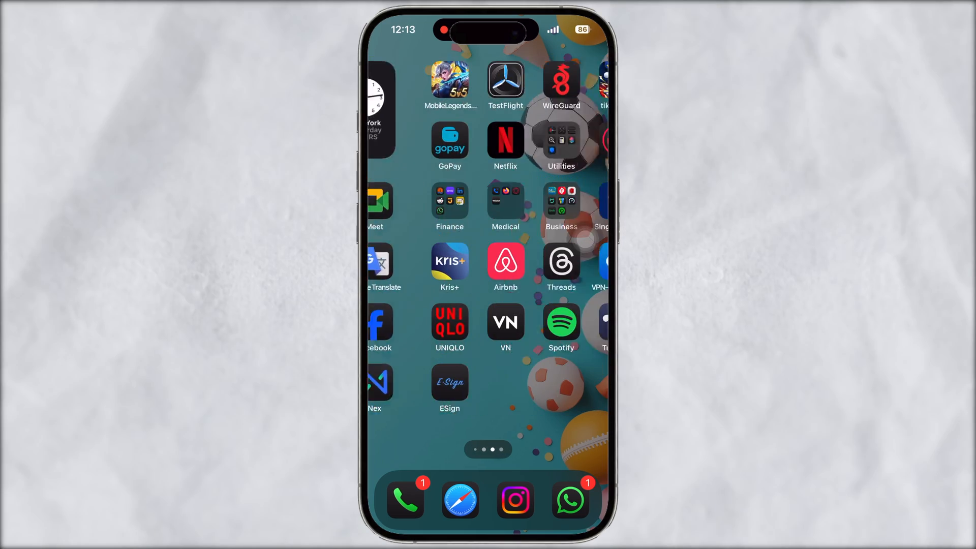
Launch ESign, agree to the Service Agreement, and import Kotak Mahindra Bank Ltd.zip
left_click(449, 382)
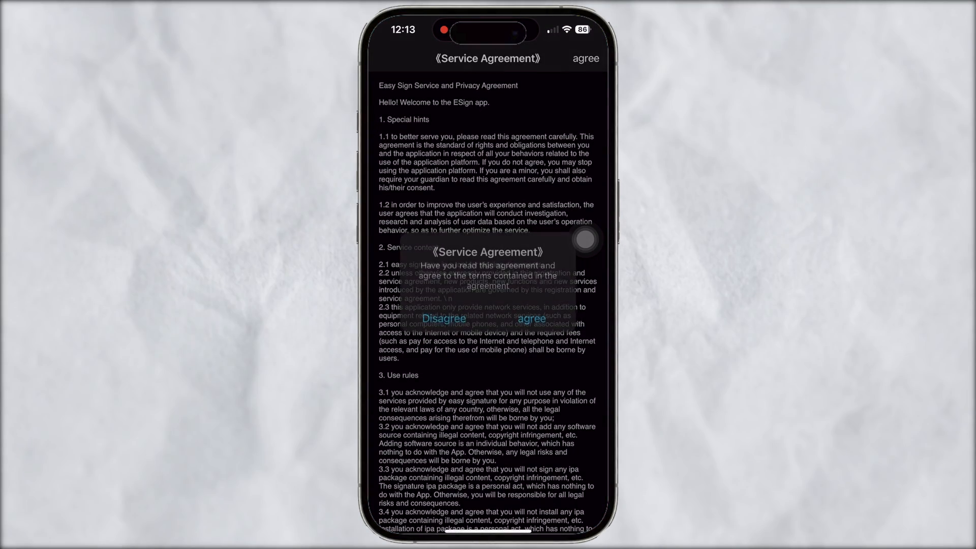
left_click(530, 318)
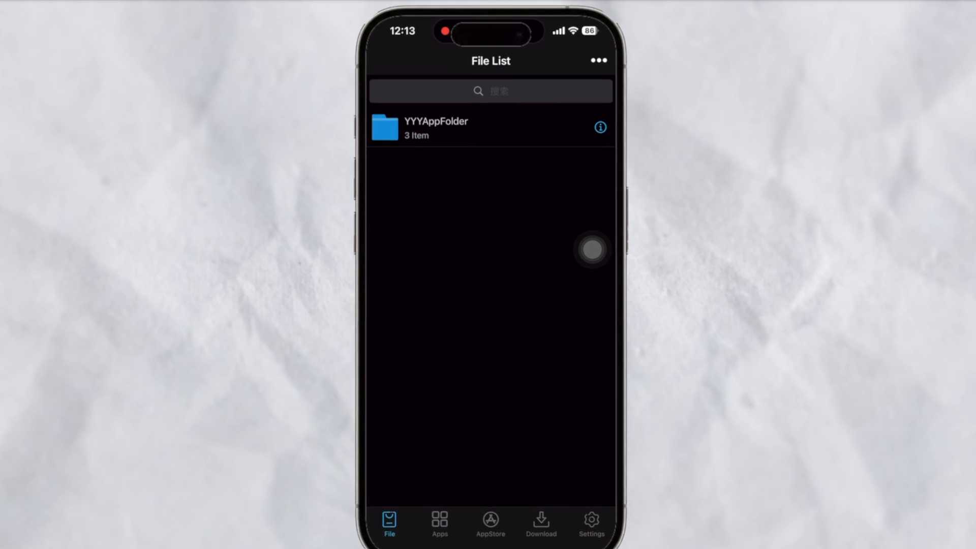
left_click(598, 60)
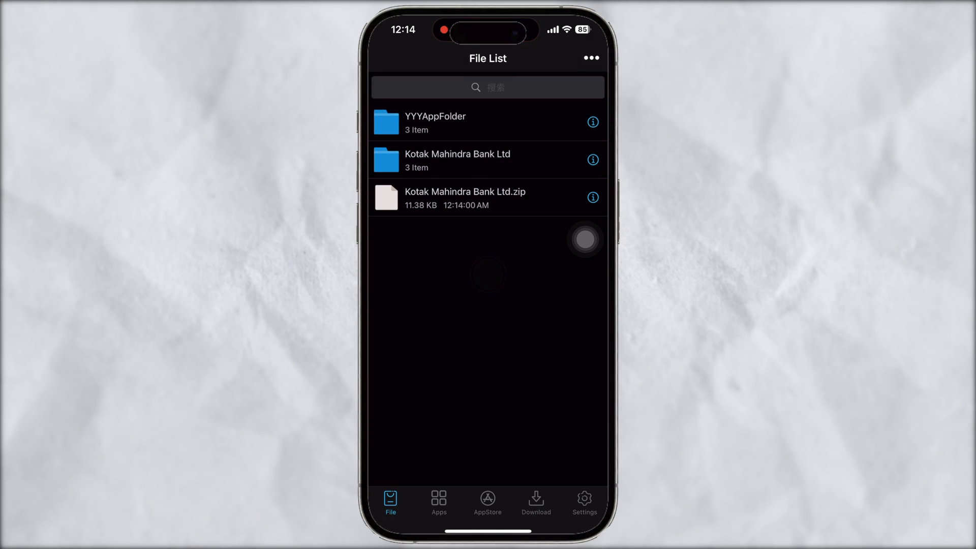
left_click(458, 160)
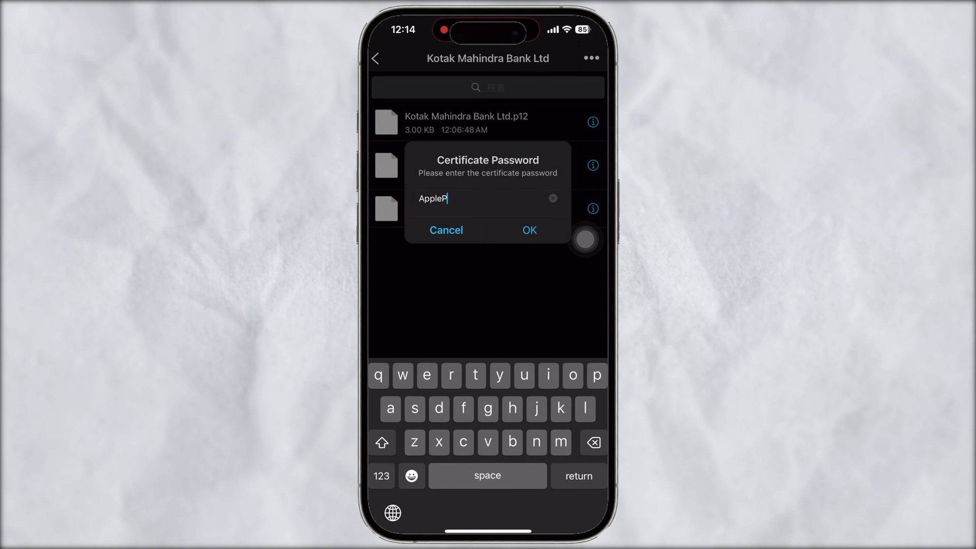
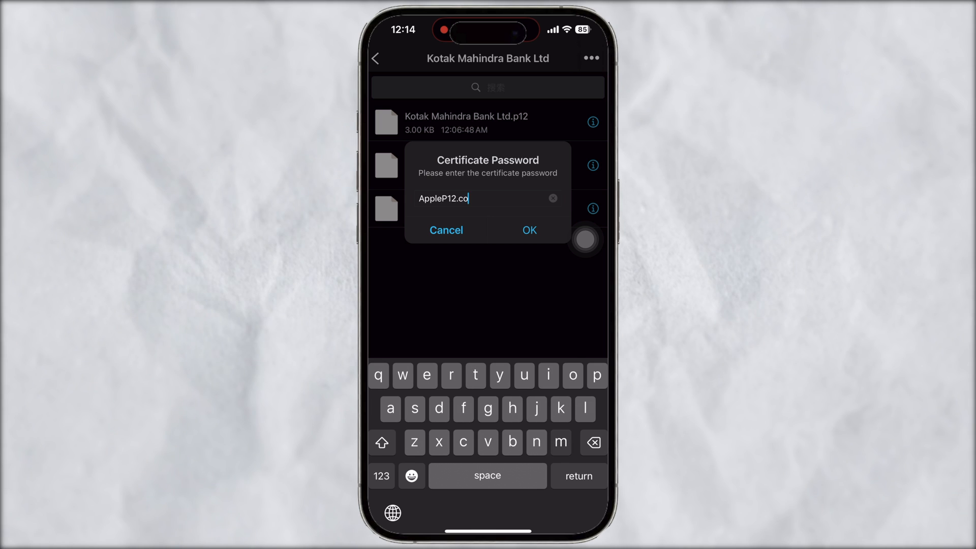
left_click(529, 230)
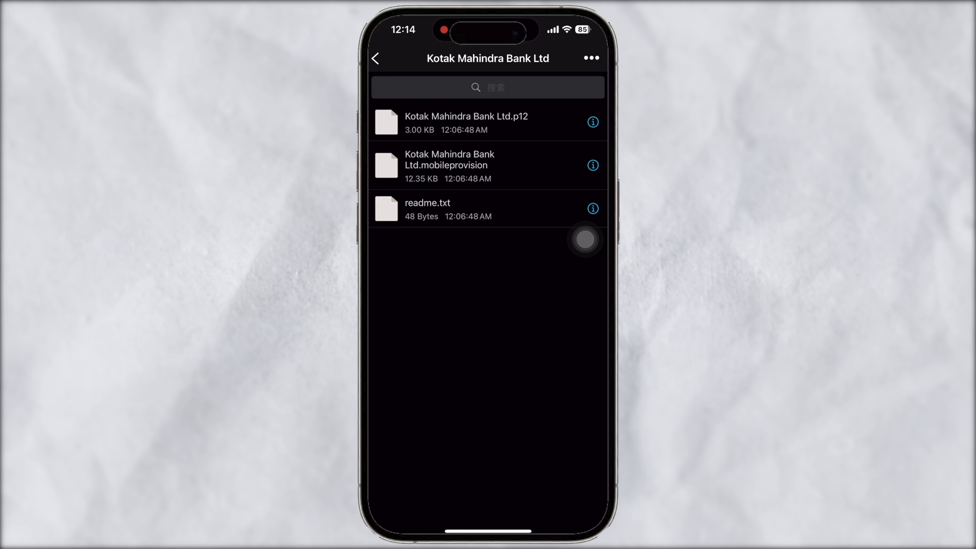
Import signedIPA.ipa from Files and add it to the app library
left_click(375, 58)
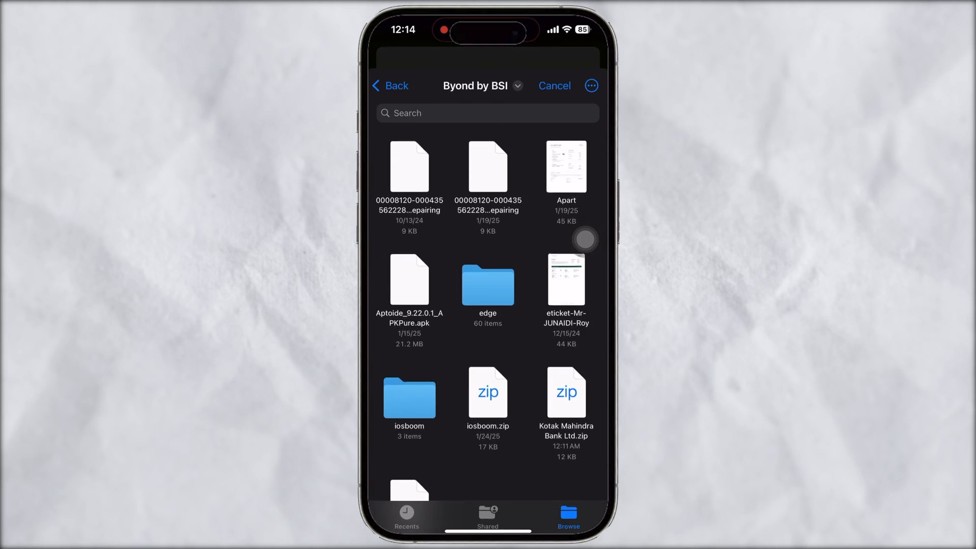
left_click(390, 85)
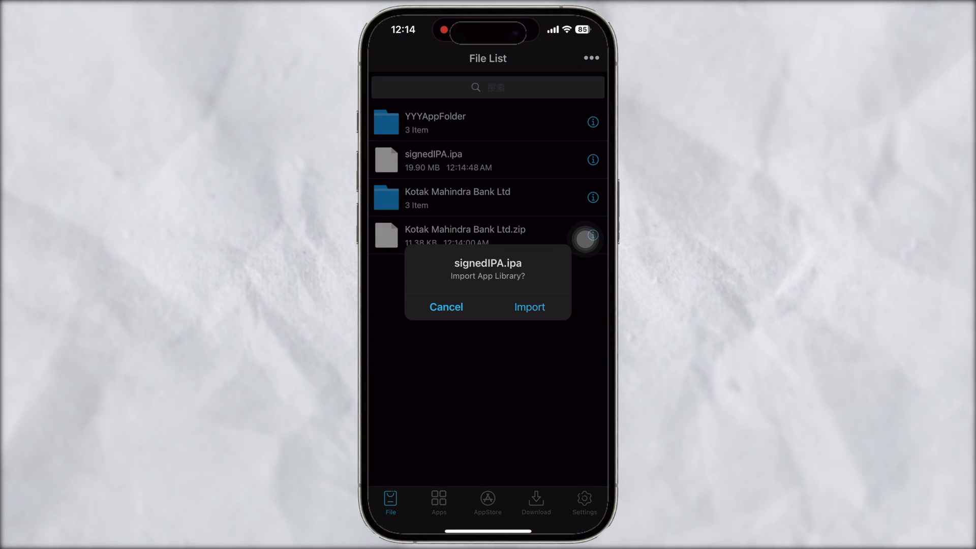
left_click(529, 307)
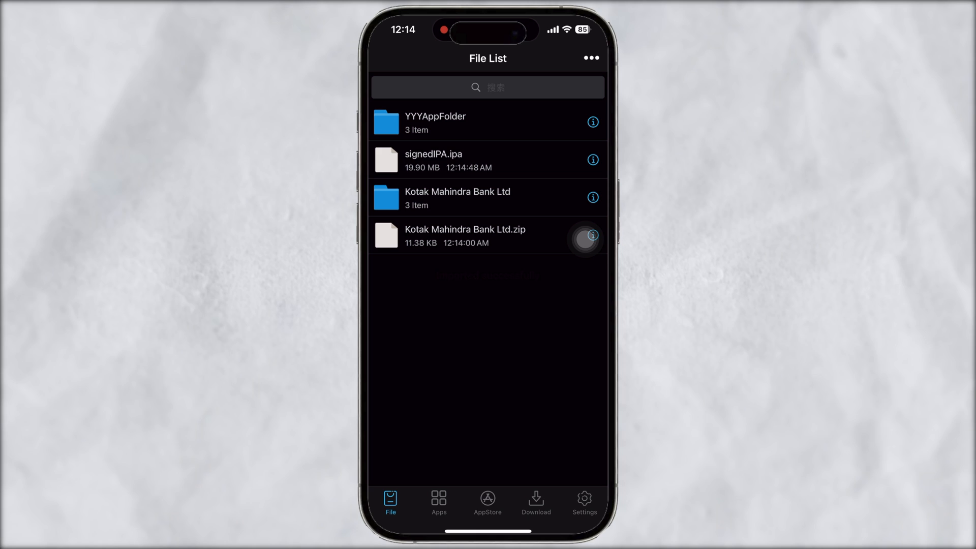
Sign AltStore from the Apps tab, then install it and confirm the alert
left_click(433, 153)
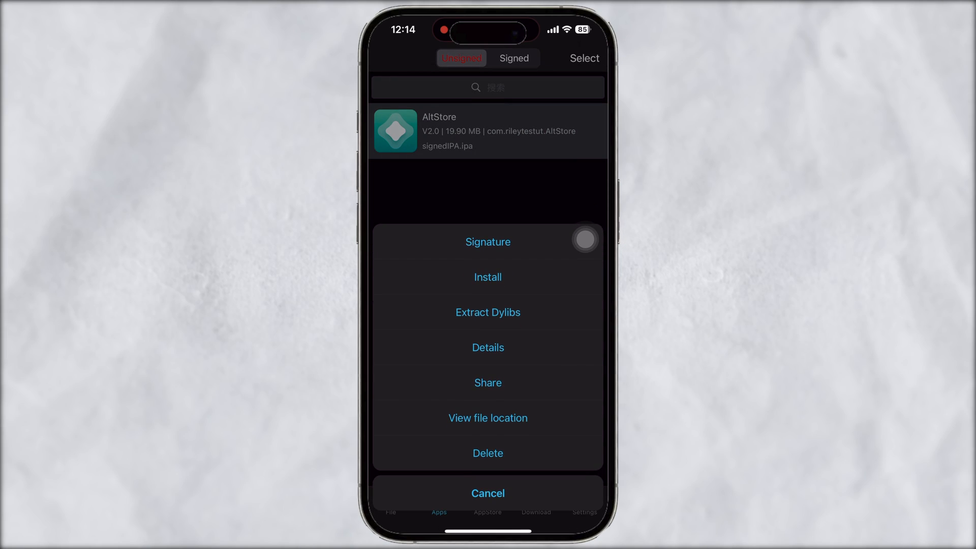
left_click(487, 242)
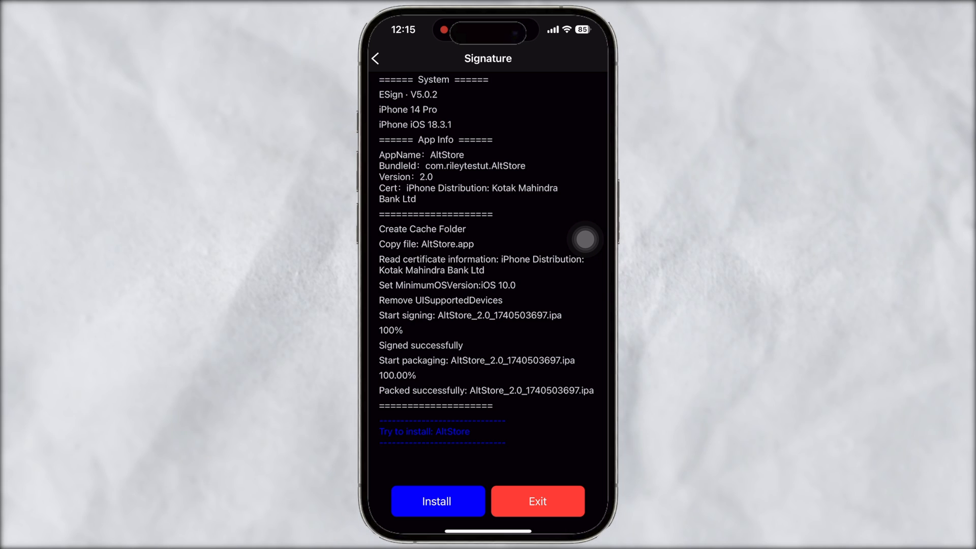
left_click(437, 501)
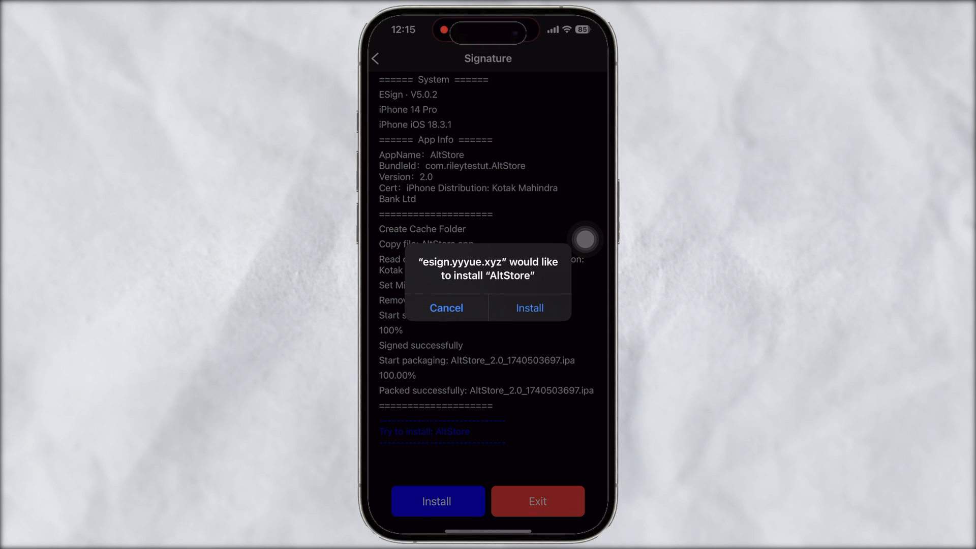
left_click(530, 308)
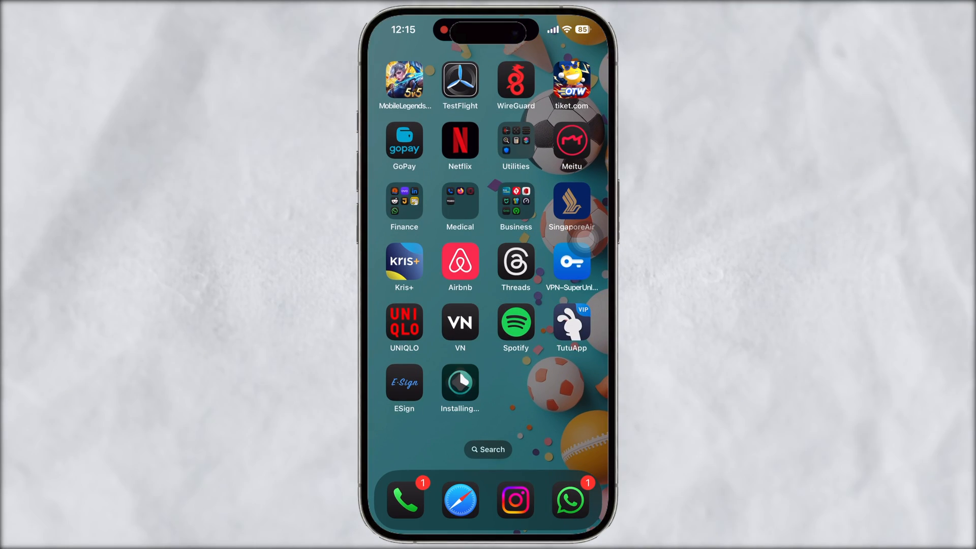